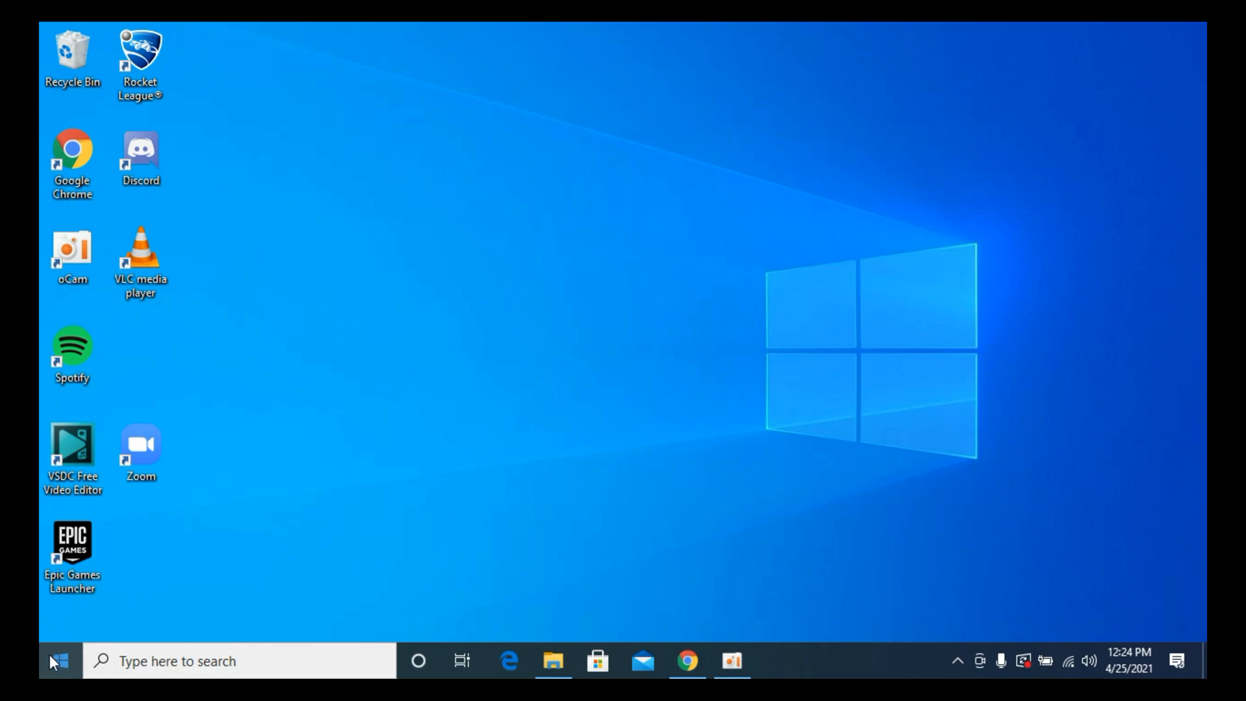
Search the Start menu for "command" so Command Prompt shows as the best match
left_click(52, 661)
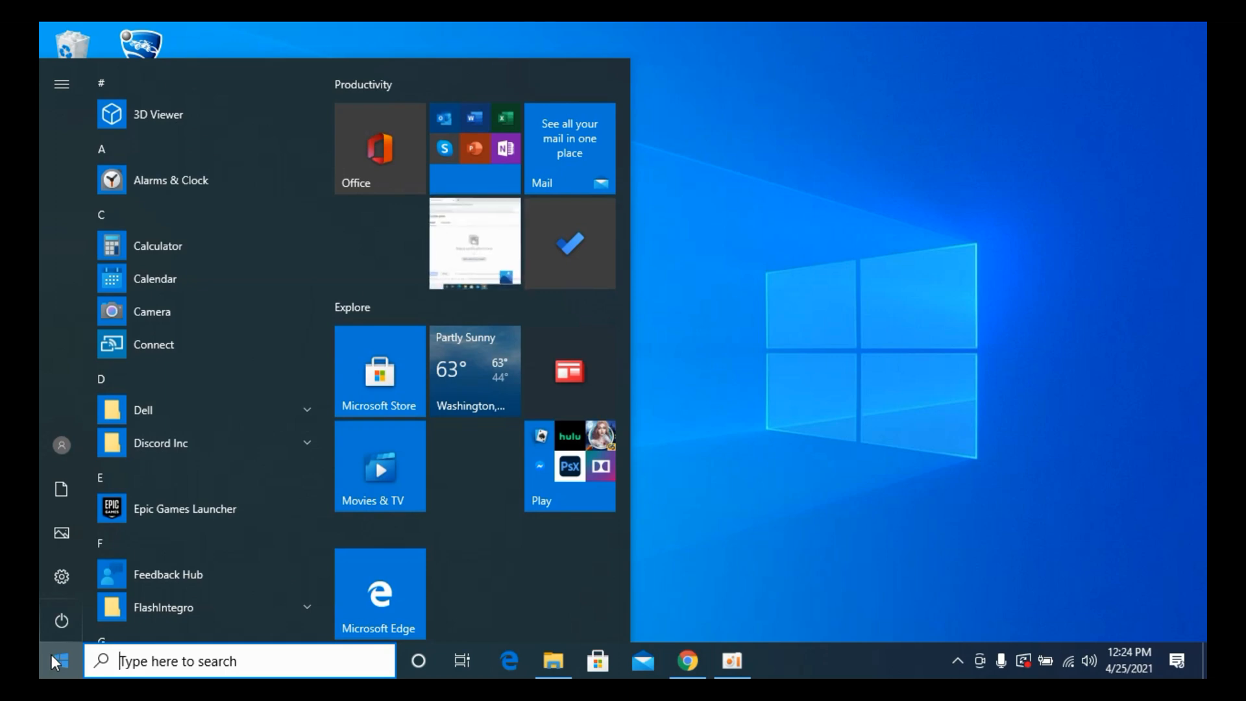
type("command")
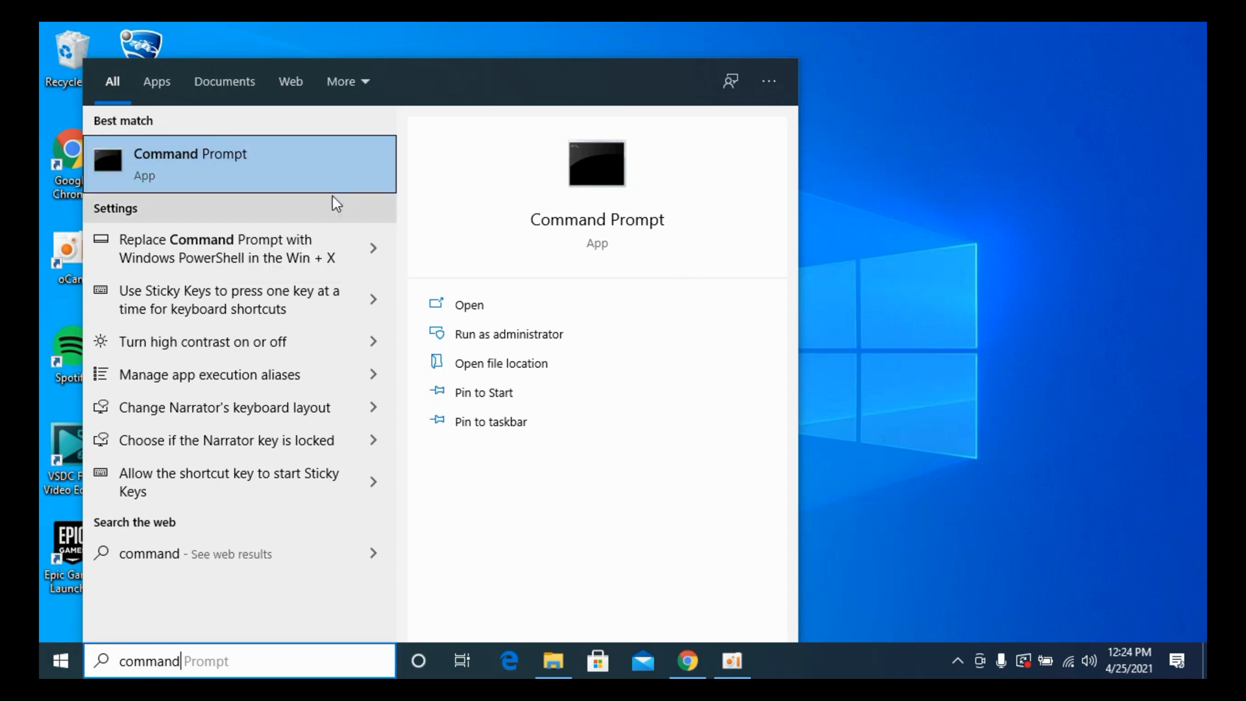
mouse_move(1185, 300)
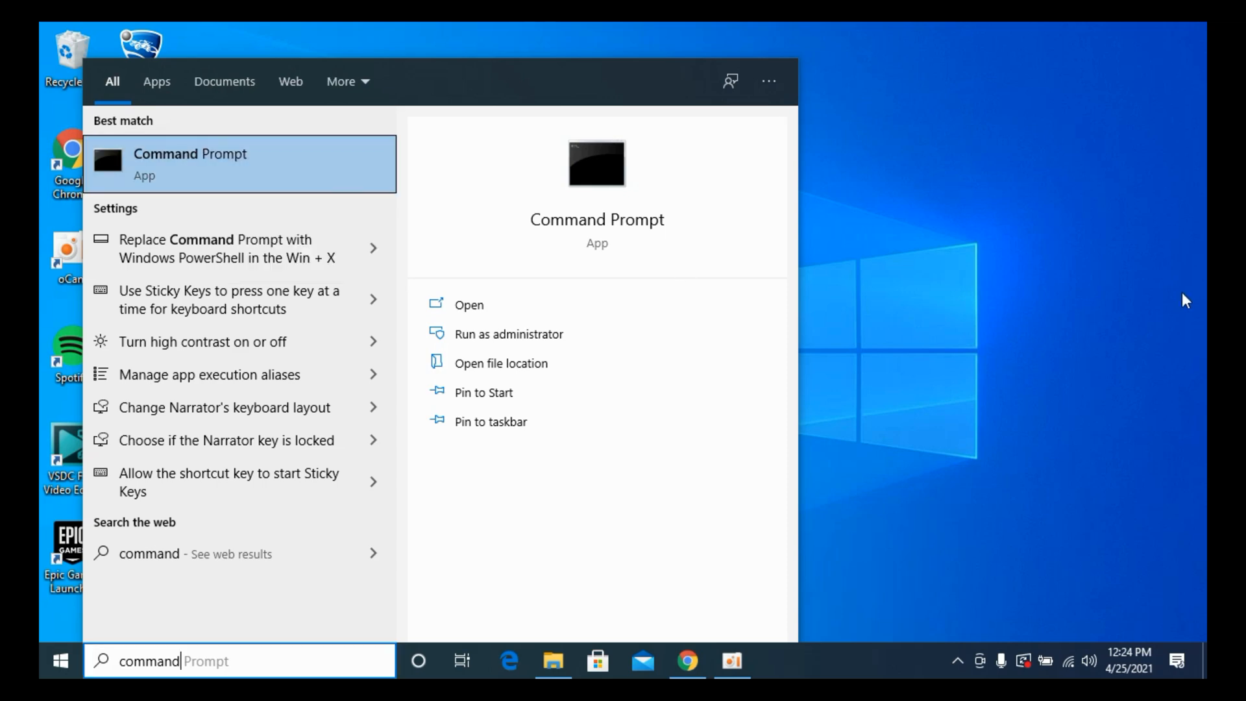
mouse_move(603, 456)
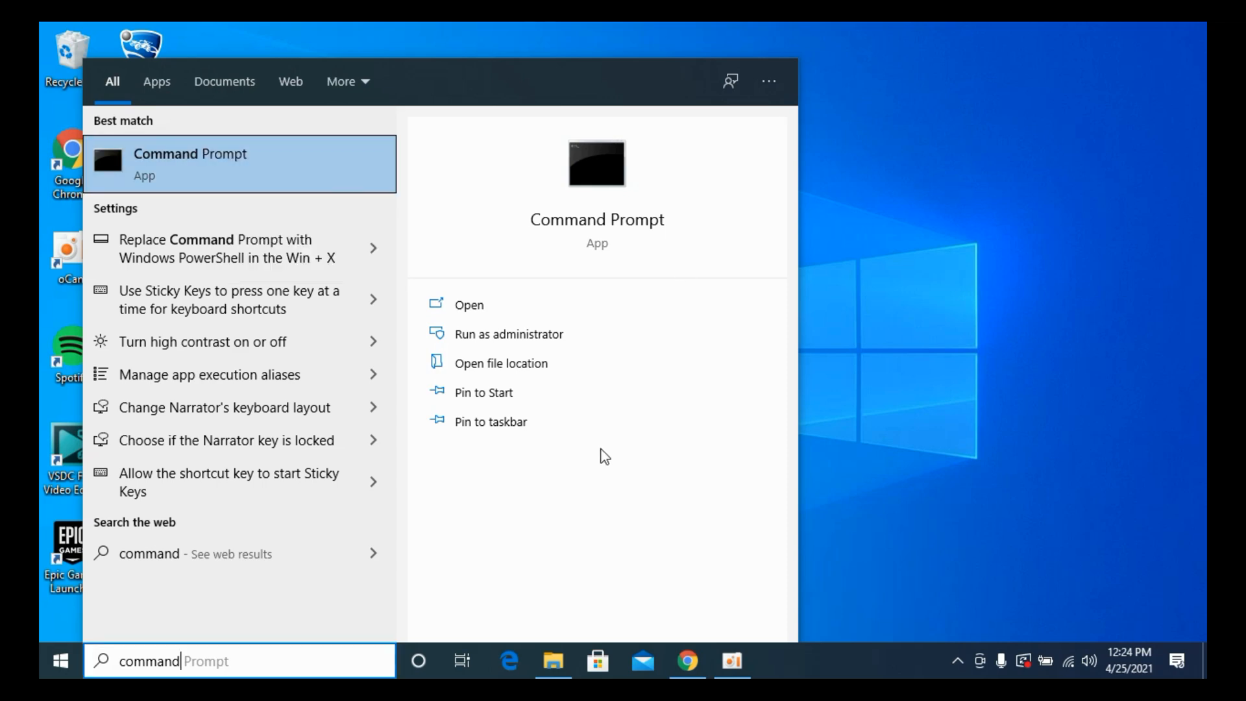
Launch Command Prompt as administrator, landing at the C:\Windows\system32 prompt
left_click(508, 334)
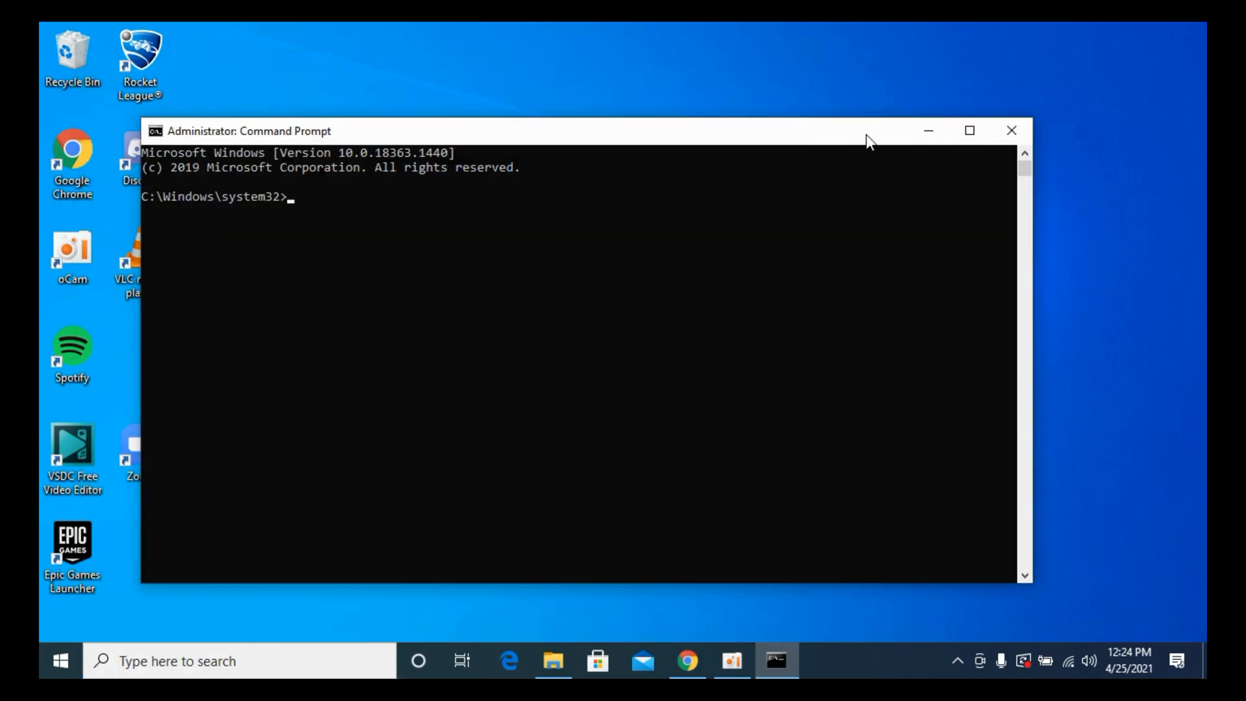
mouse_move(151, 177)
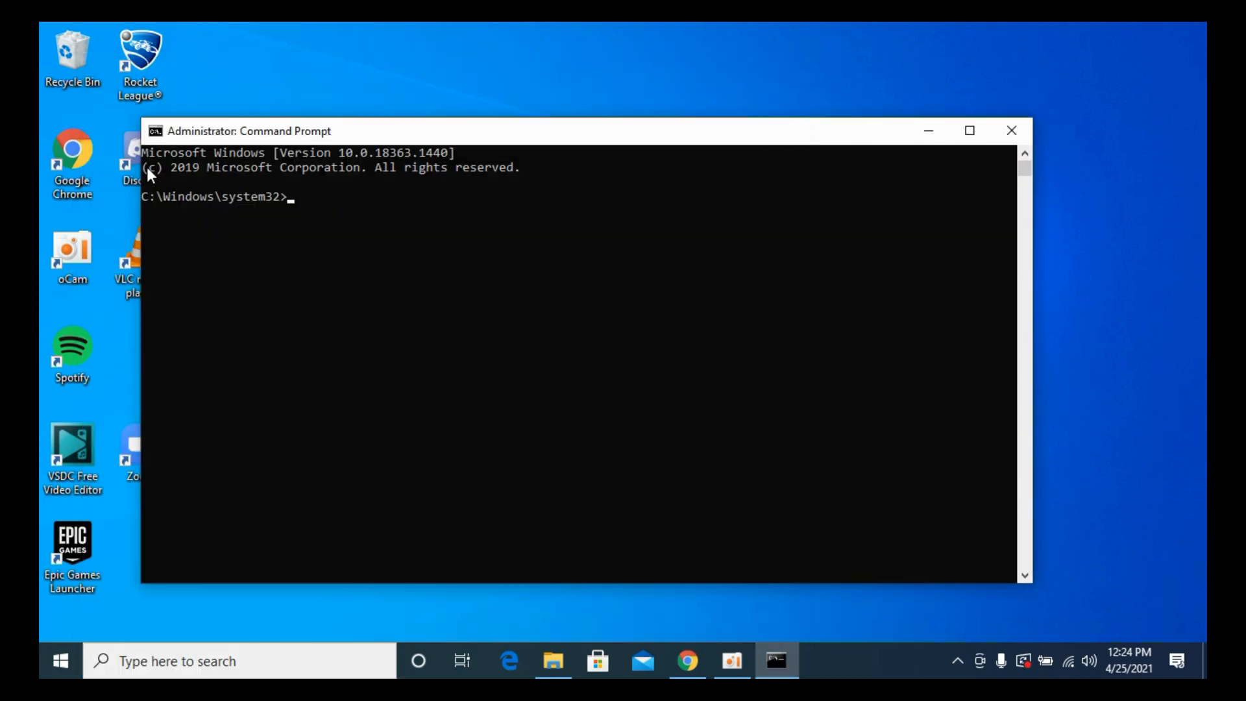
mouse_move(179, 201)
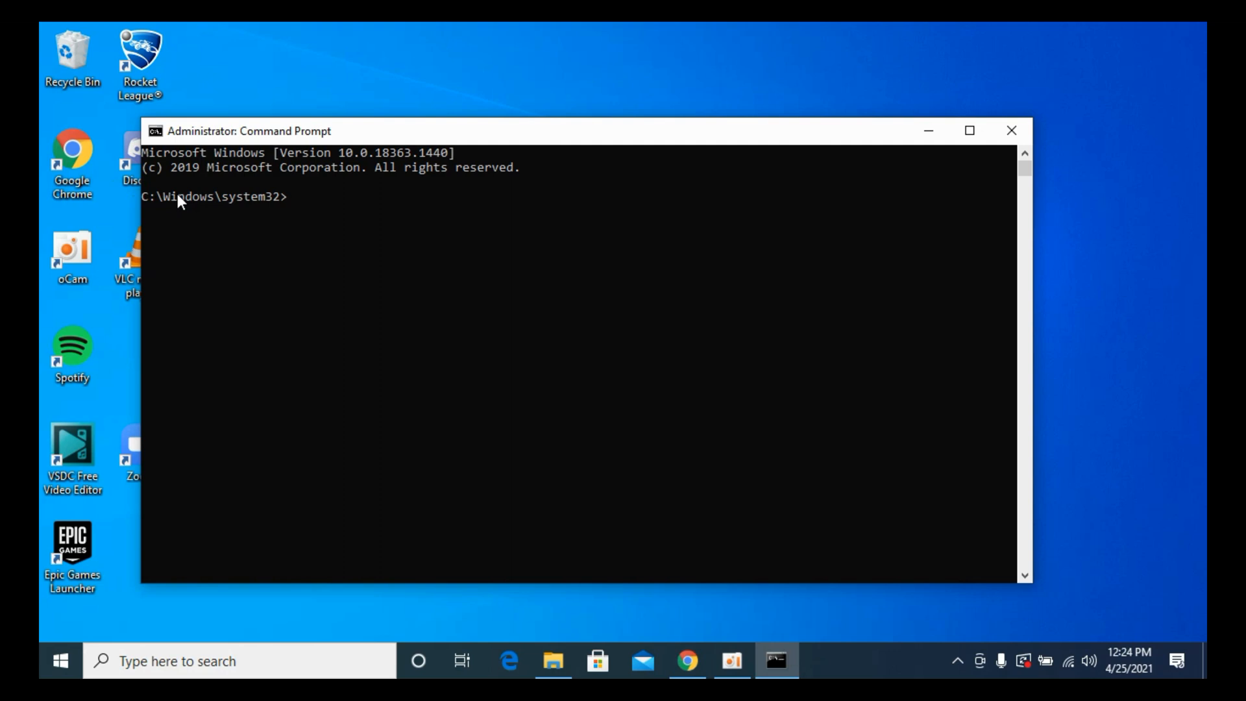
mouse_move(281, 208)
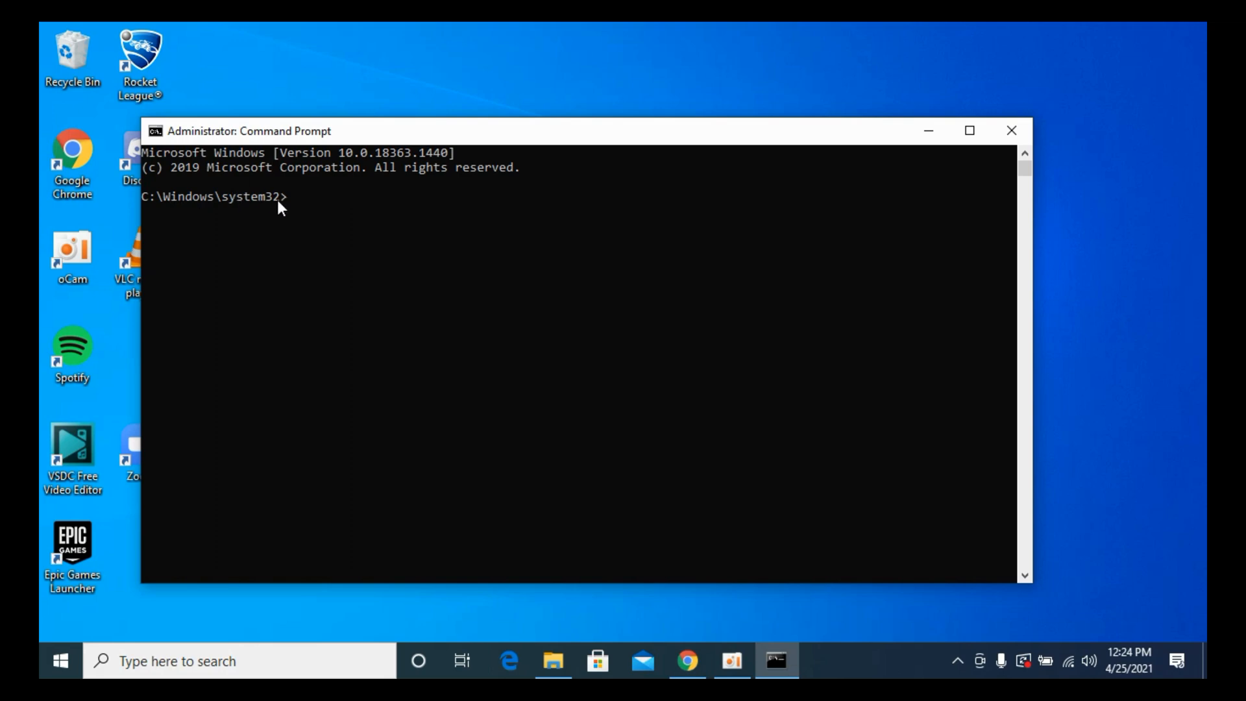
mouse_move(255, 192)
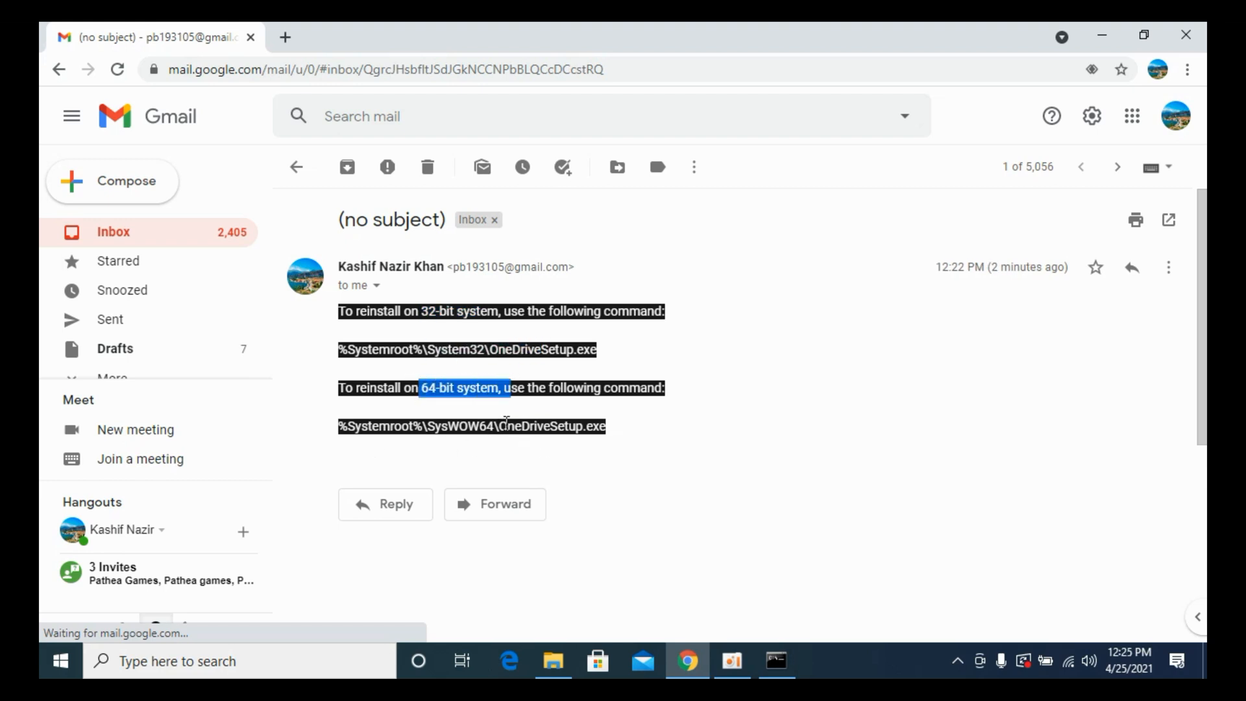
mouse_move(604, 351)
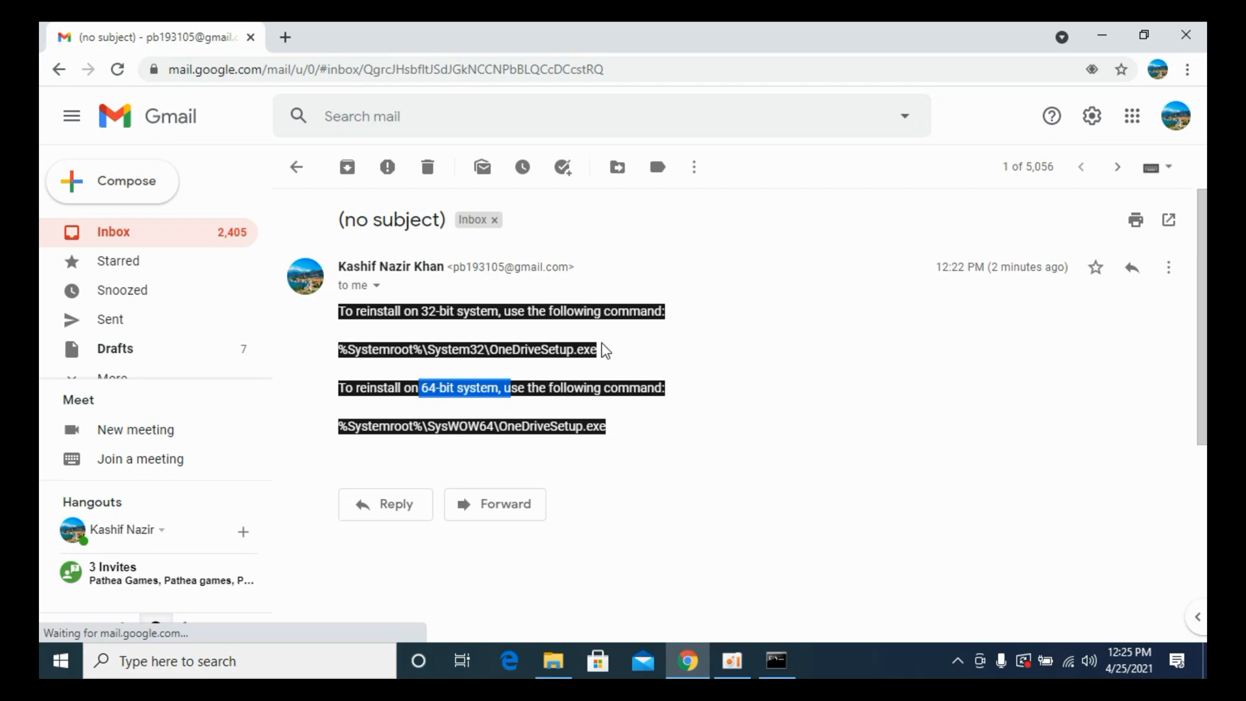
left_click(775, 661)
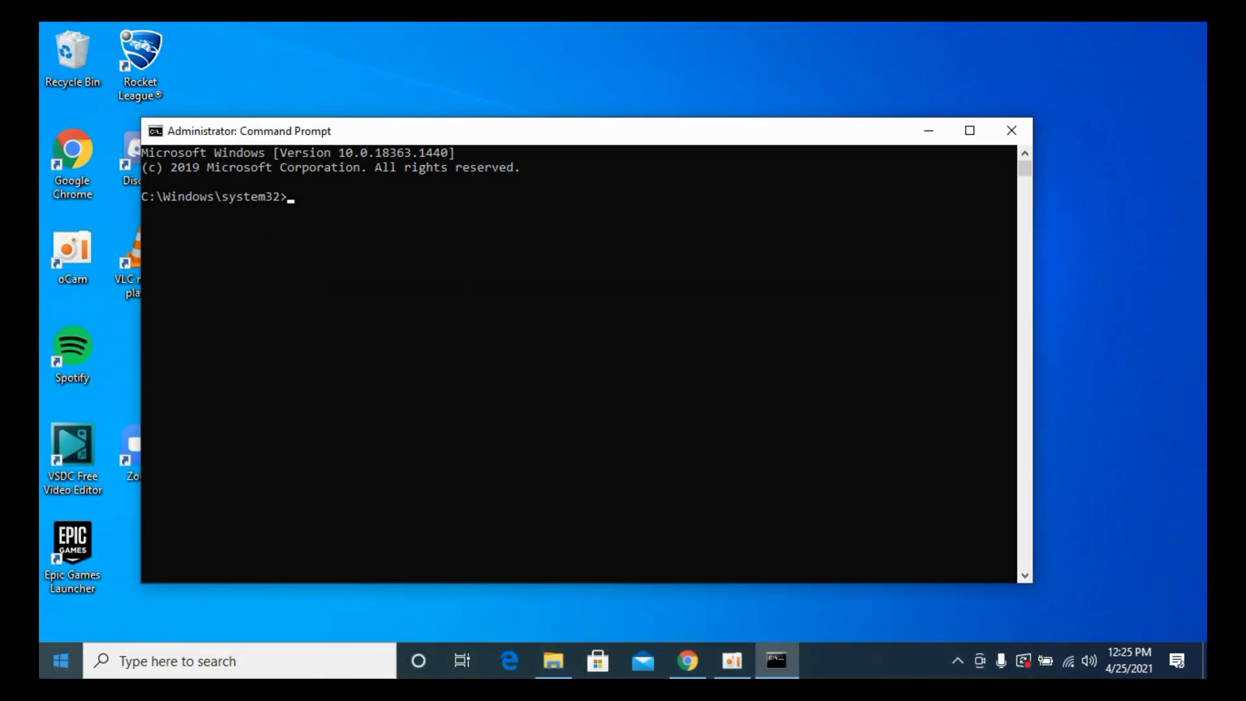
Check This PC's Properties to confirm a 64-bit operating system, then return to the email
left_click(61, 661)
type("my")
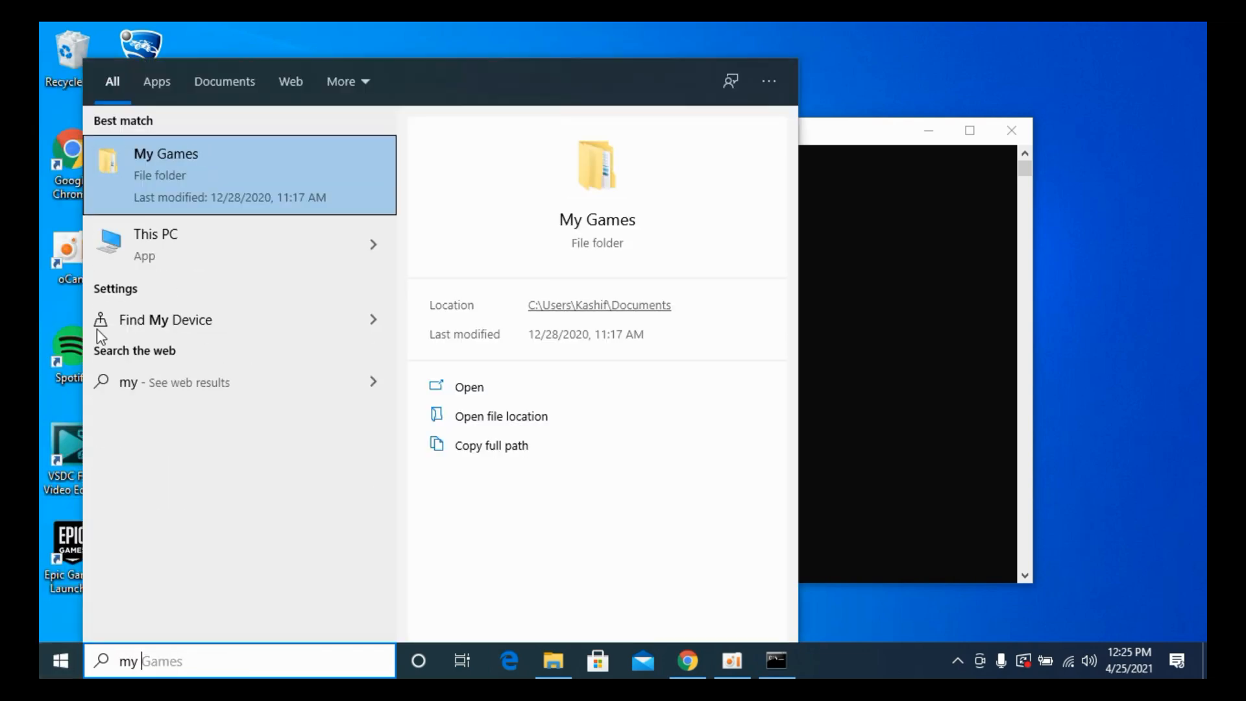
right_click(156, 244)
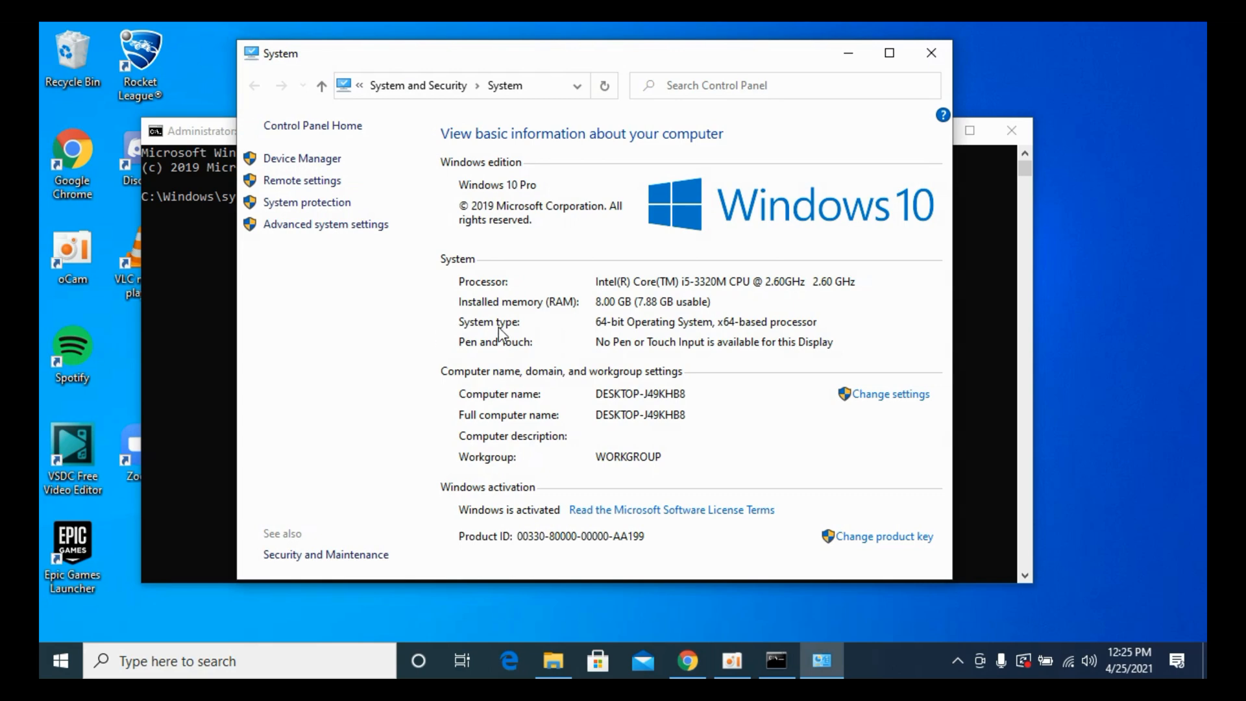
mouse_move(622, 328)
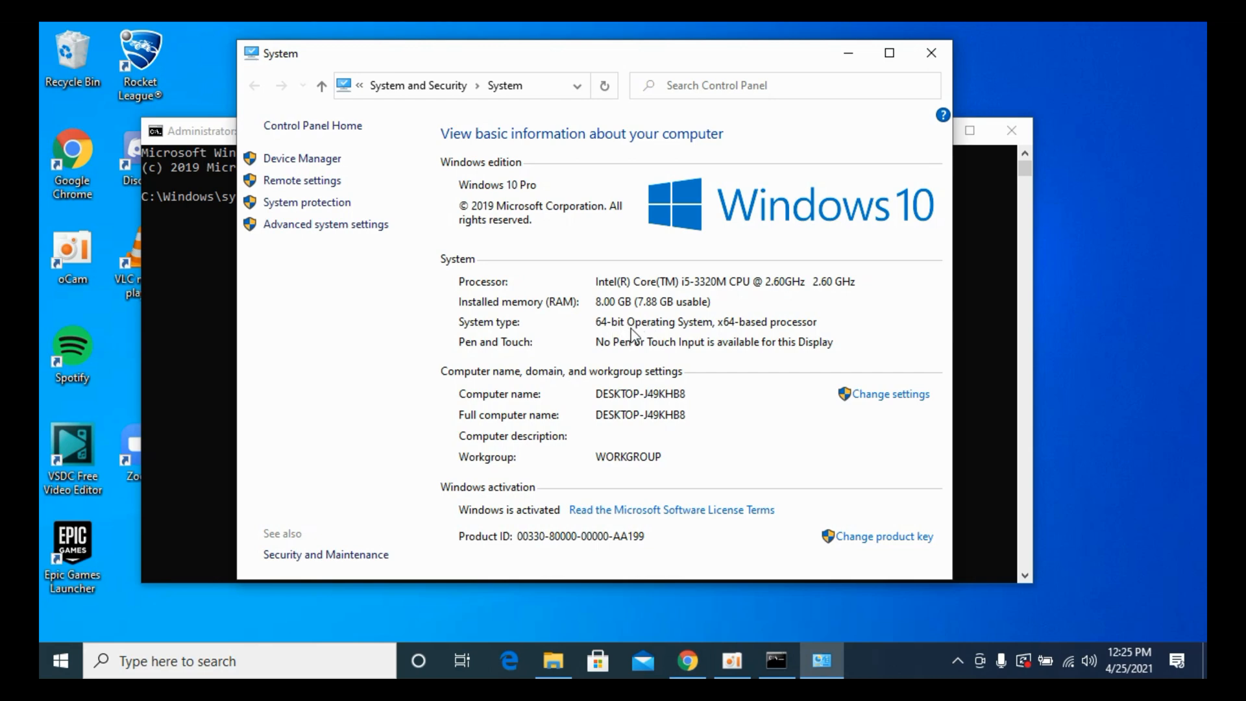
left_click(685, 661)
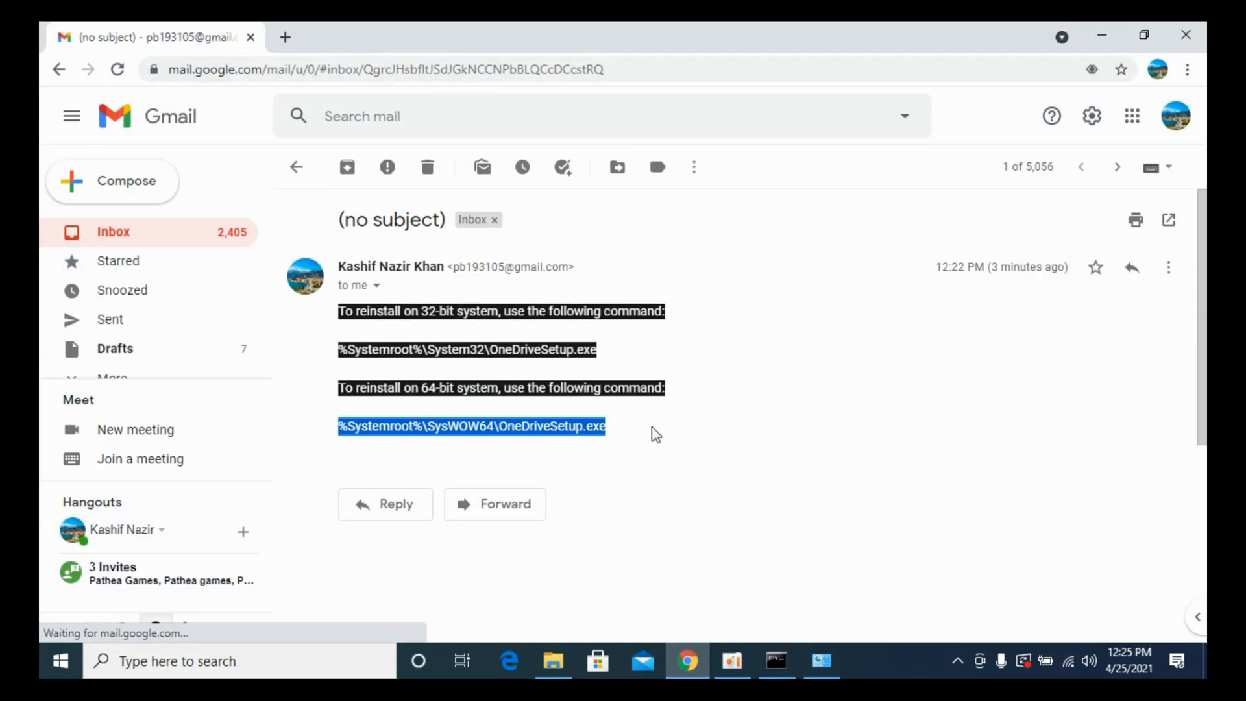
mouse_move(586, 441)
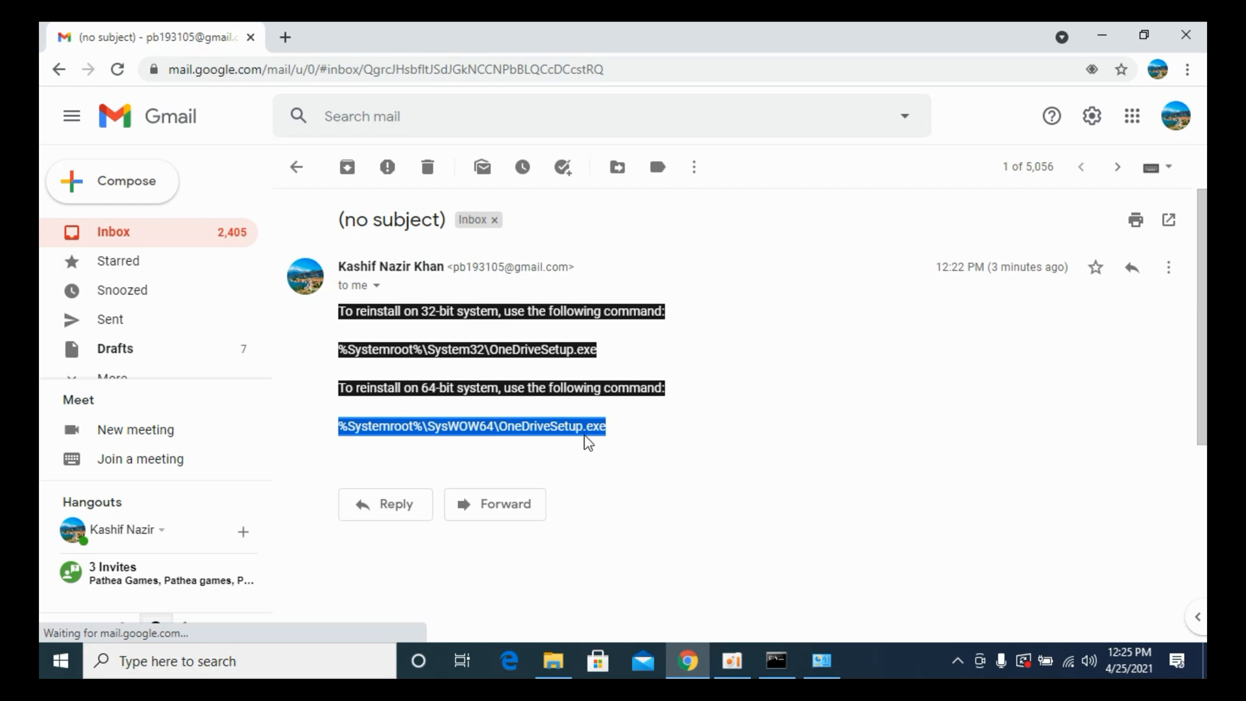
mouse_move(688, 464)
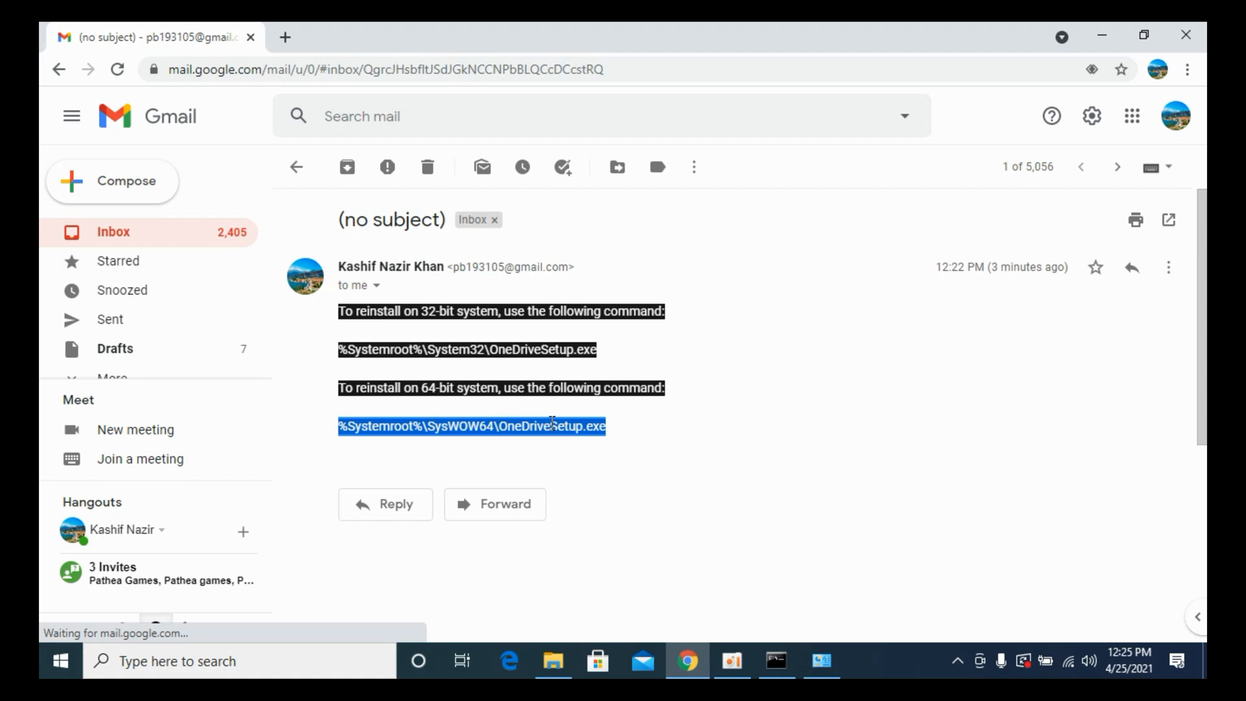
mouse_move(574, 445)
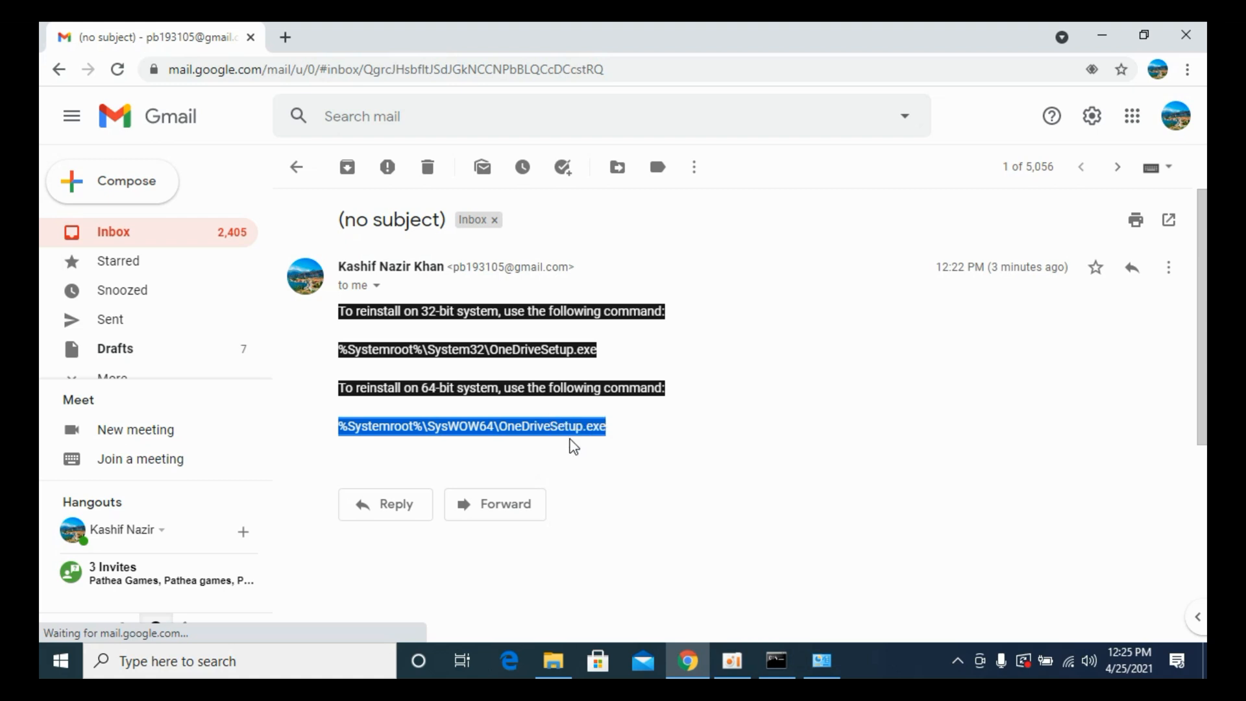
Bring the administrator Command Prompt back in front with the 64-bit command selected
left_click(775, 661)
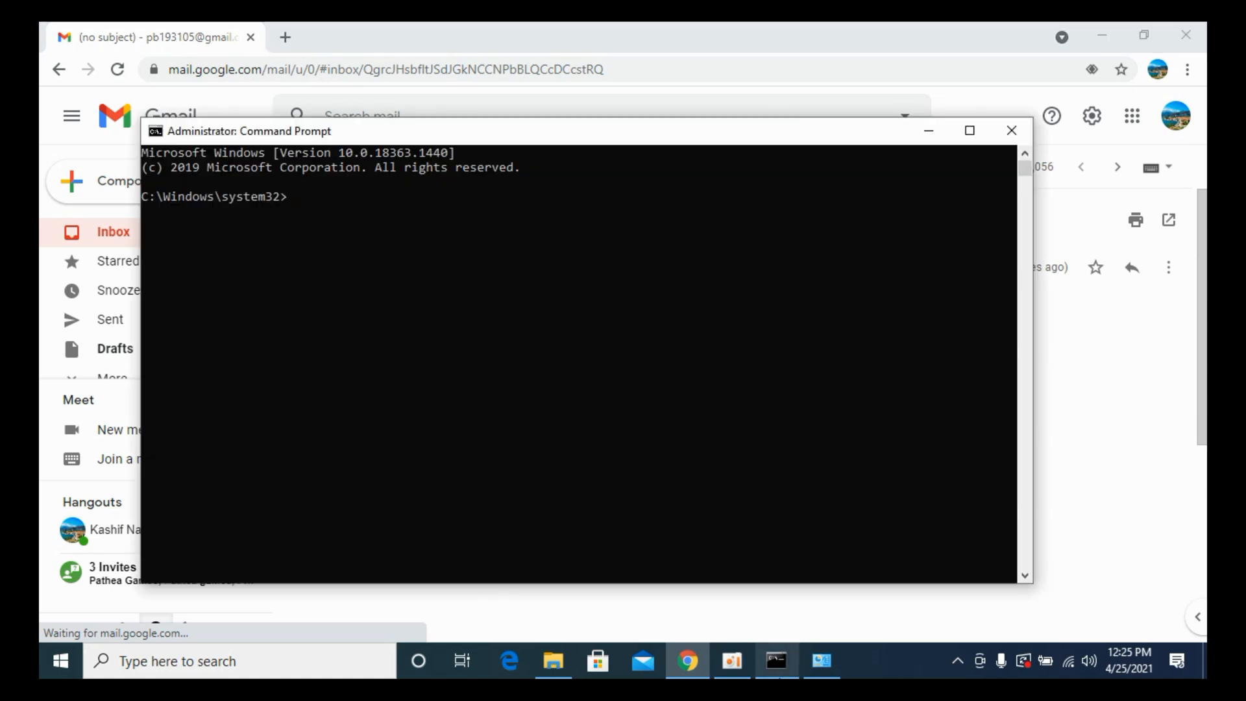
Run %Systemroot%\SysWOW64\OneDriveSetup.exe so OneDrive setup prepares for first use
type("%Systemroot%\\SysWOW64\\OneDriveSetup.exe")
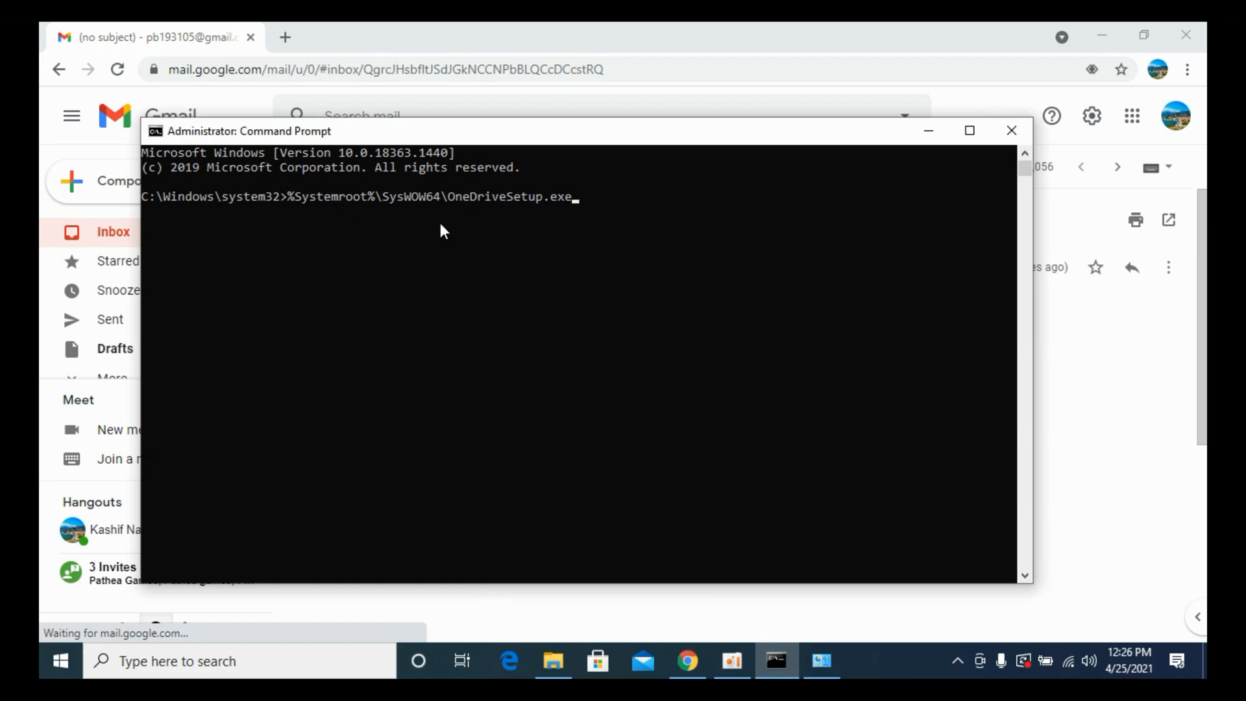
key("Return")
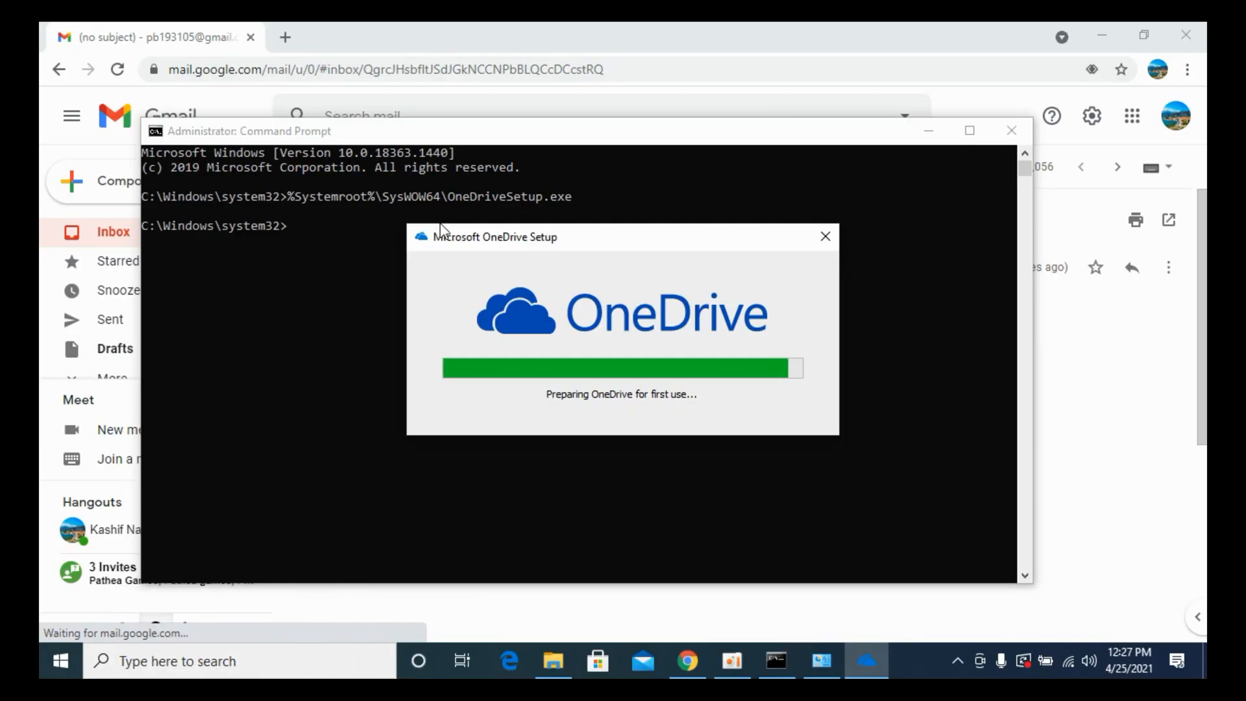
mouse_move(770, 367)
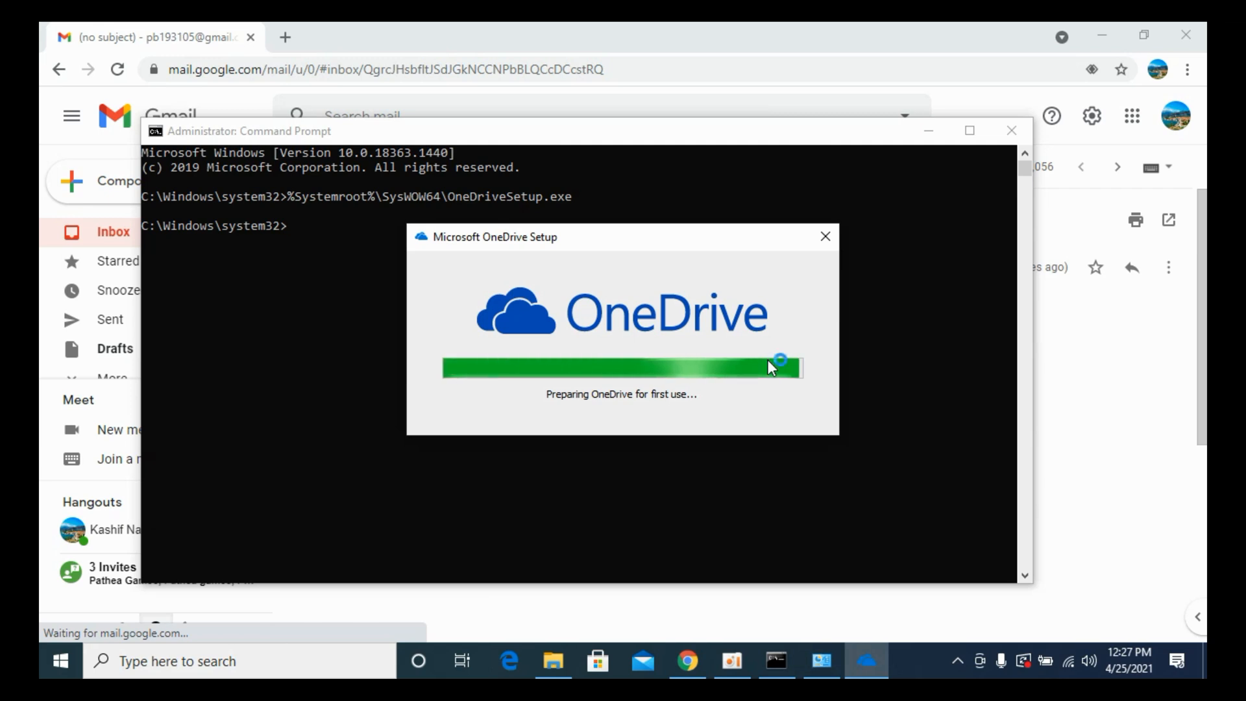
mouse_move(788, 409)
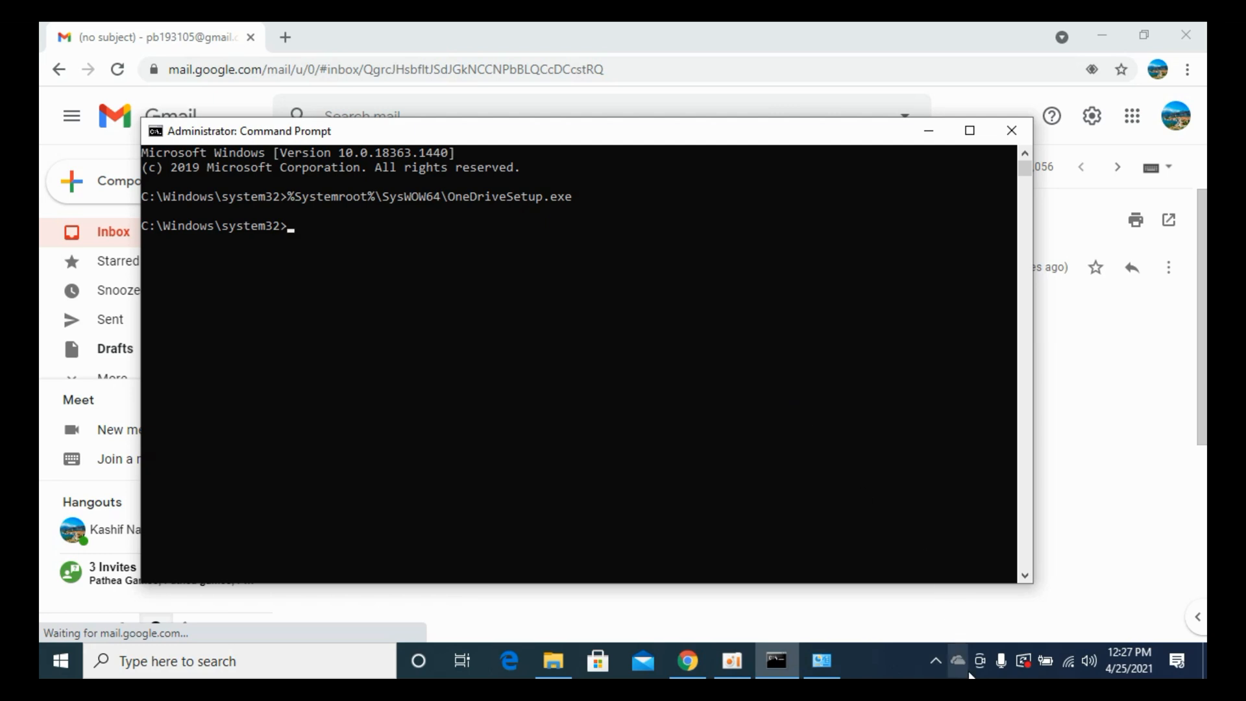
mouse_move(958, 661)
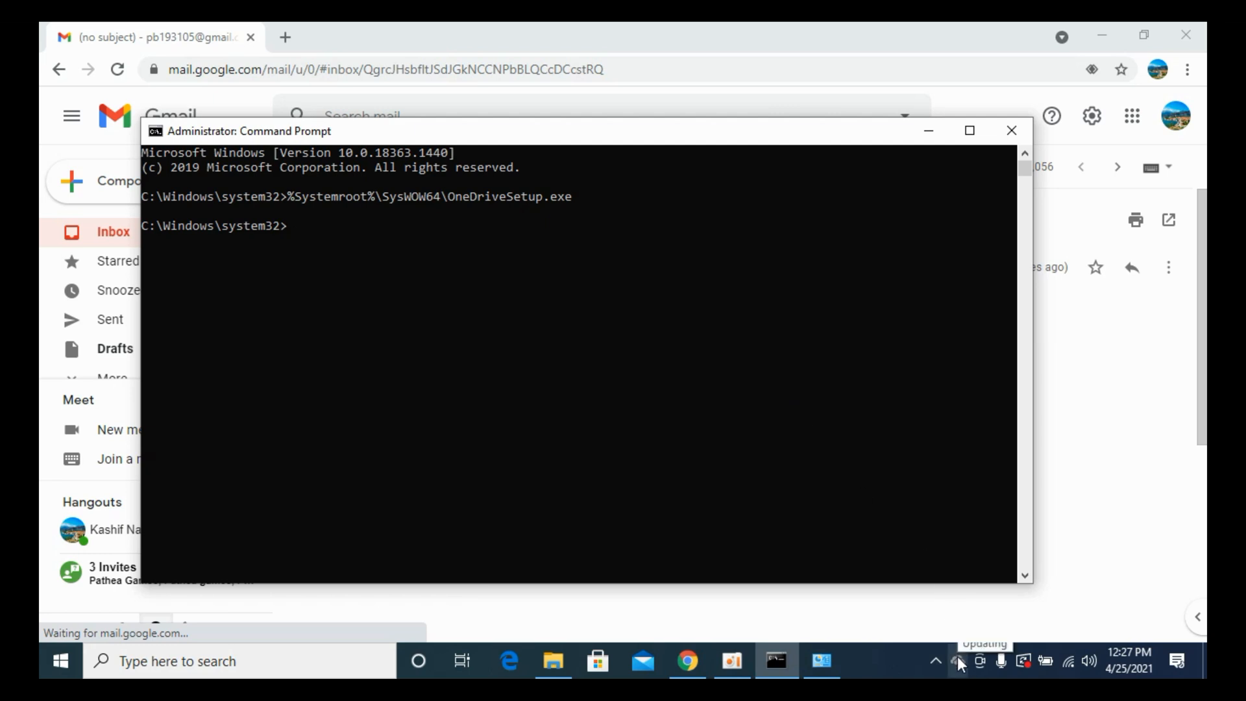
mouse_move(962, 666)
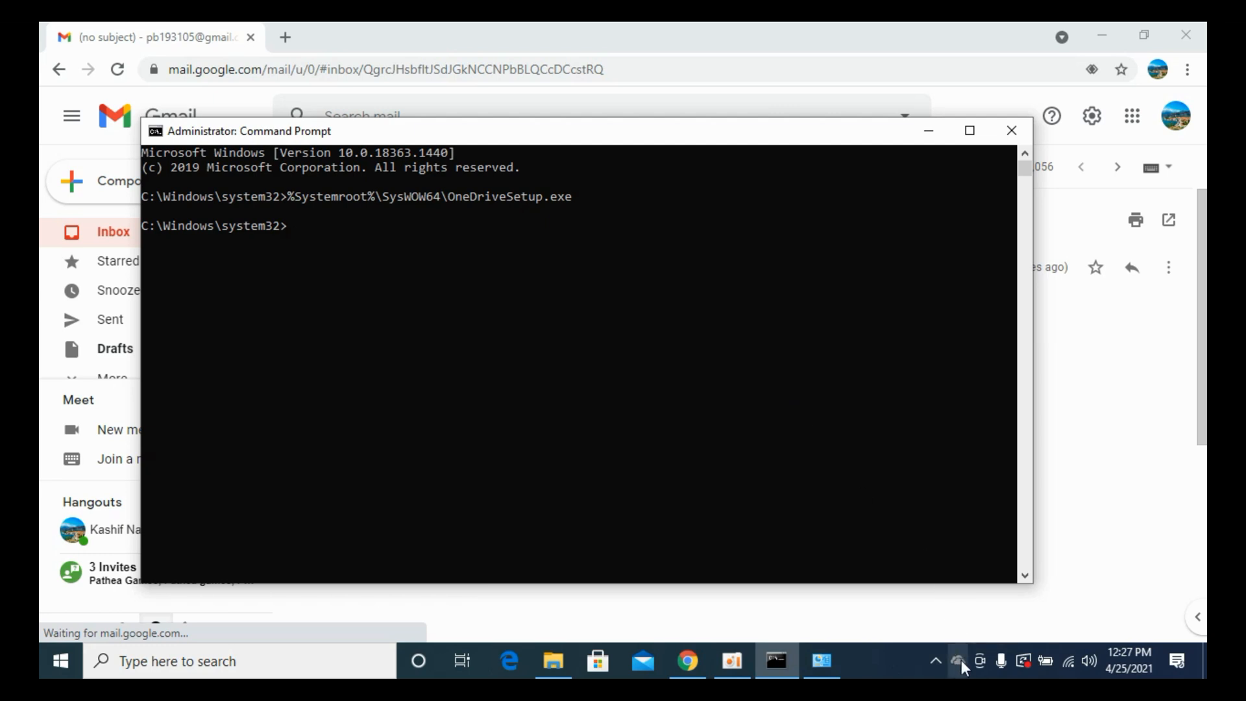
mouse_move(960, 662)
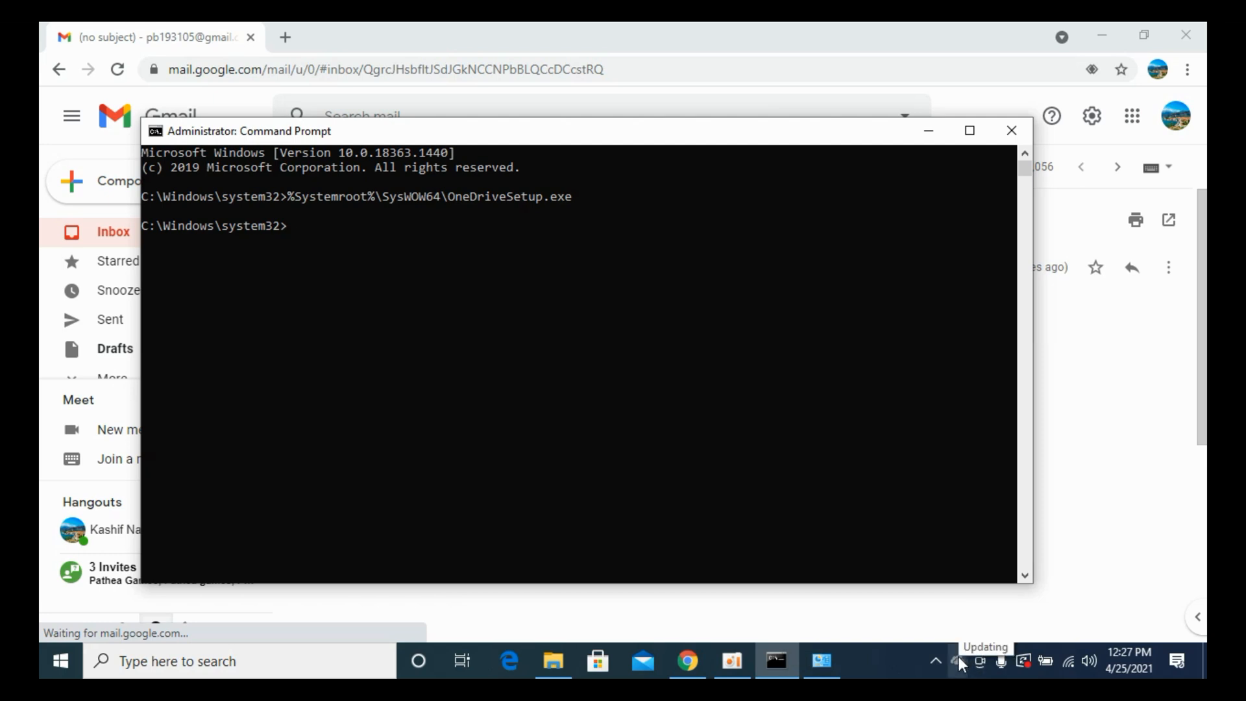